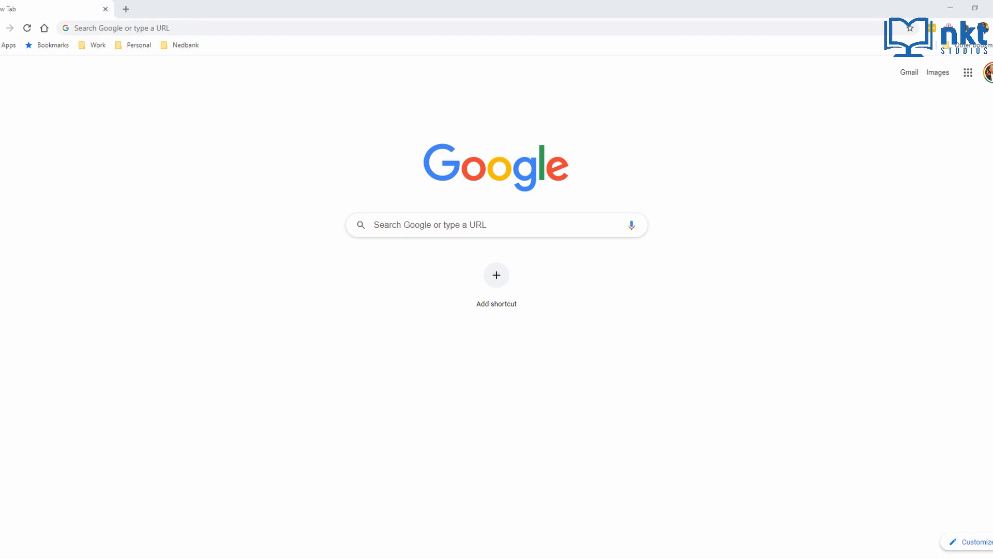
{"action": "mouse_move", "coordinate": [691, 391]}
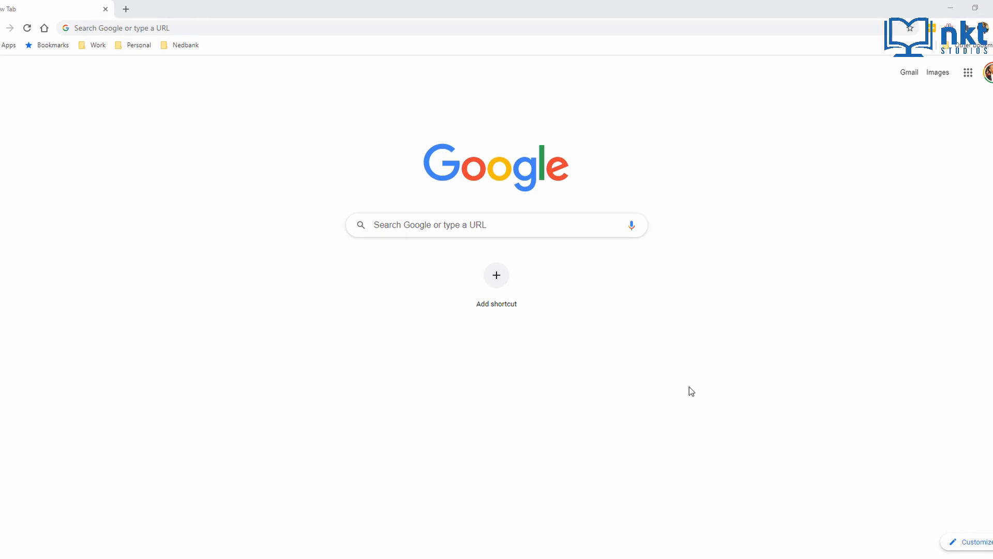
Search Google for 'platform tools'
{"action": "type", "text": "platform tools"}
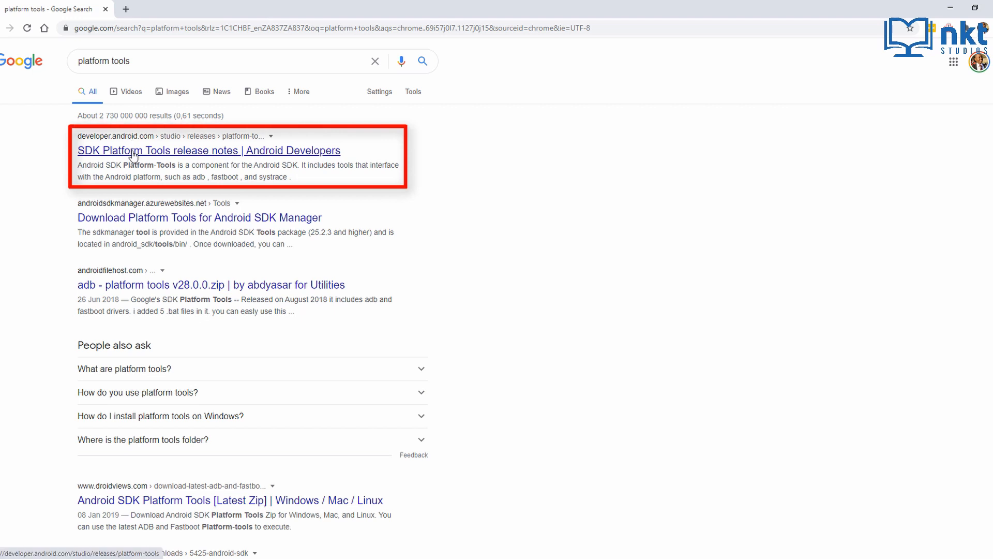
Open the SDK Platform Tools release notes and request the Windows Platform-Tools download
{"action": "left_click", "coordinate": [209, 150]}
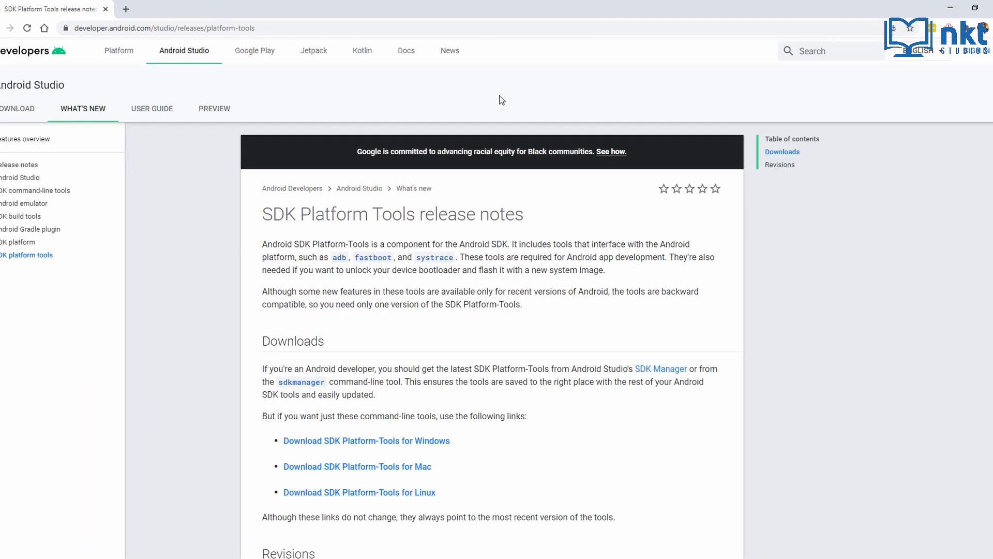
{"action": "mouse_move", "coordinate": [317, 353]}
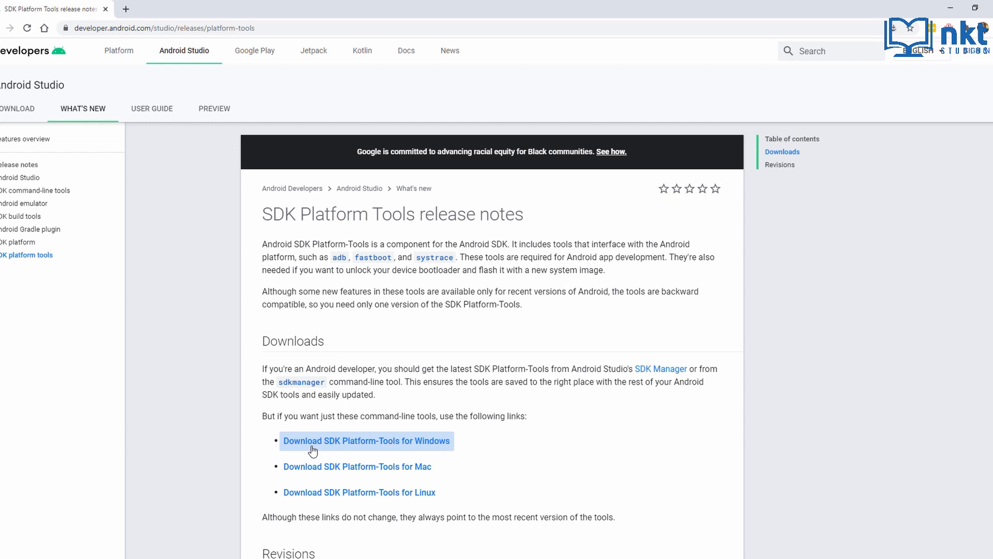
{"action": "left_click", "coordinate": [367, 440]}
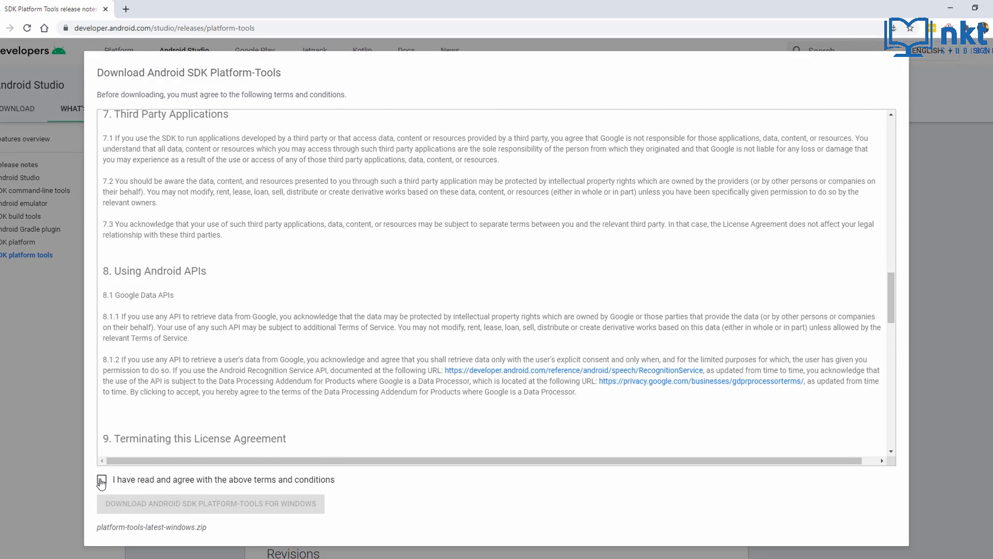
Accept the terms and start the Windows Platform-Tools zip download
{"action": "left_click", "coordinate": [101, 479]}
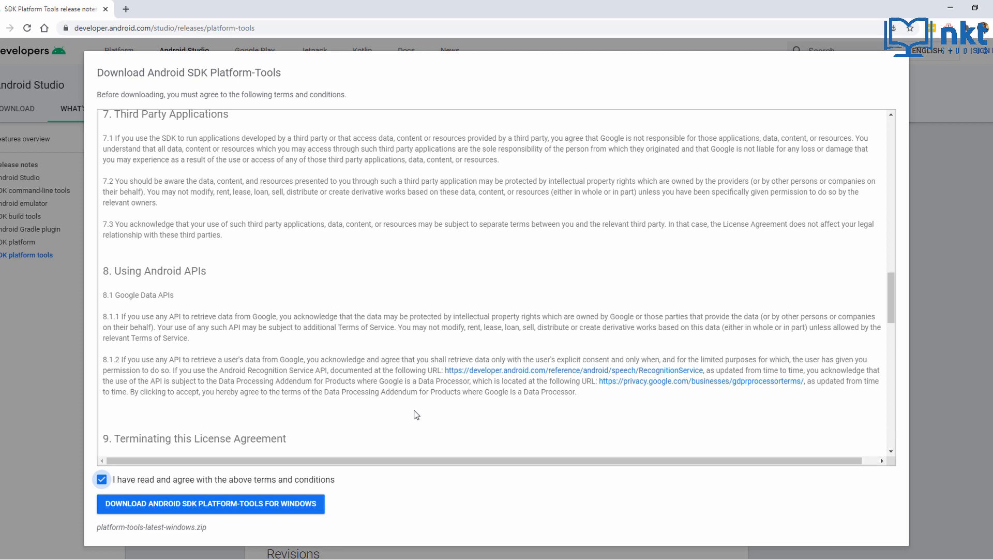
{"action": "mouse_move", "coordinate": [171, 507]}
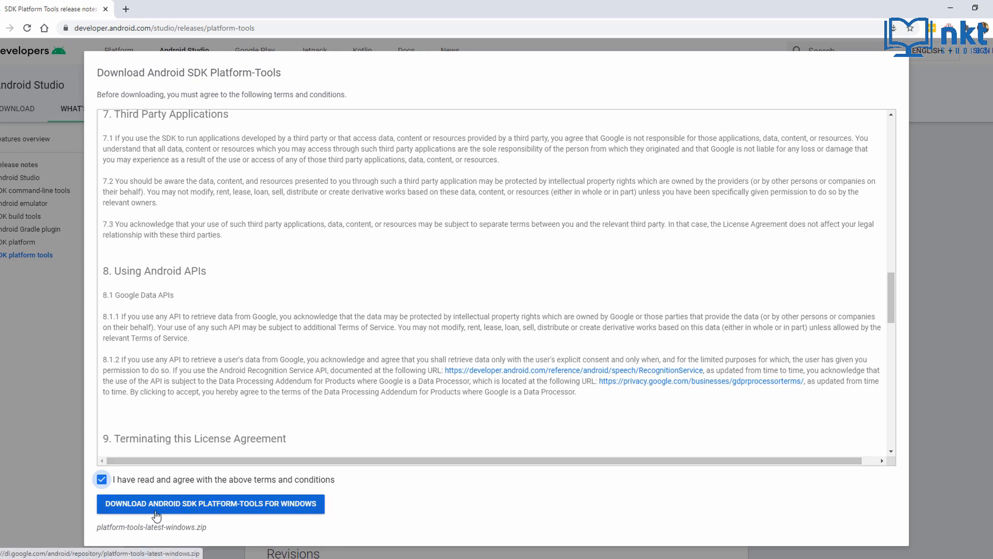
{"action": "left_click", "coordinate": [210, 502]}
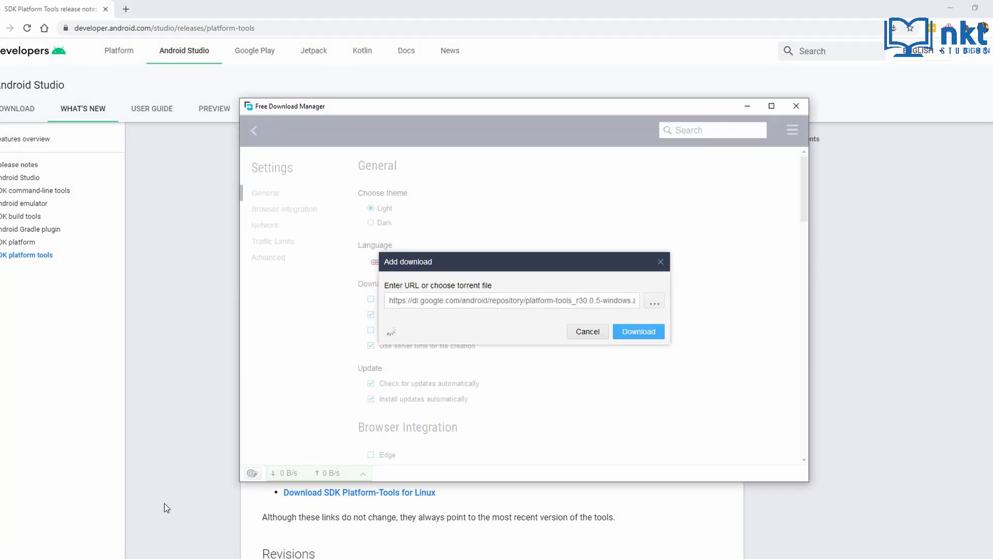
Confirm the download of platform-tools_r30.0.5-windows.zip in Free Download Manager
{"action": "left_click", "coordinate": [638, 331]}
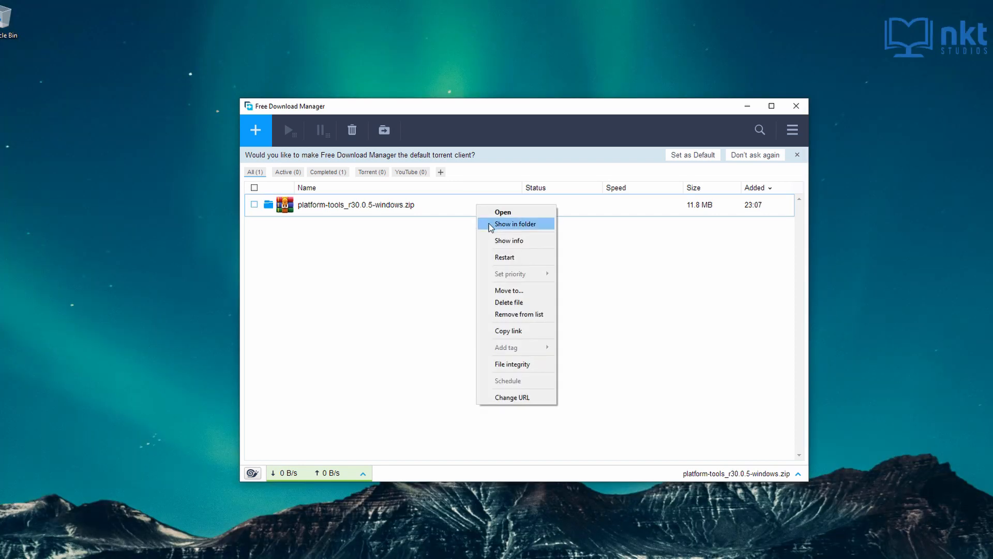
Extract platform-tools_r30.0.5-windows.zip into a platform-tools folder in Downloads
{"action": "left_click", "coordinate": [515, 224]}
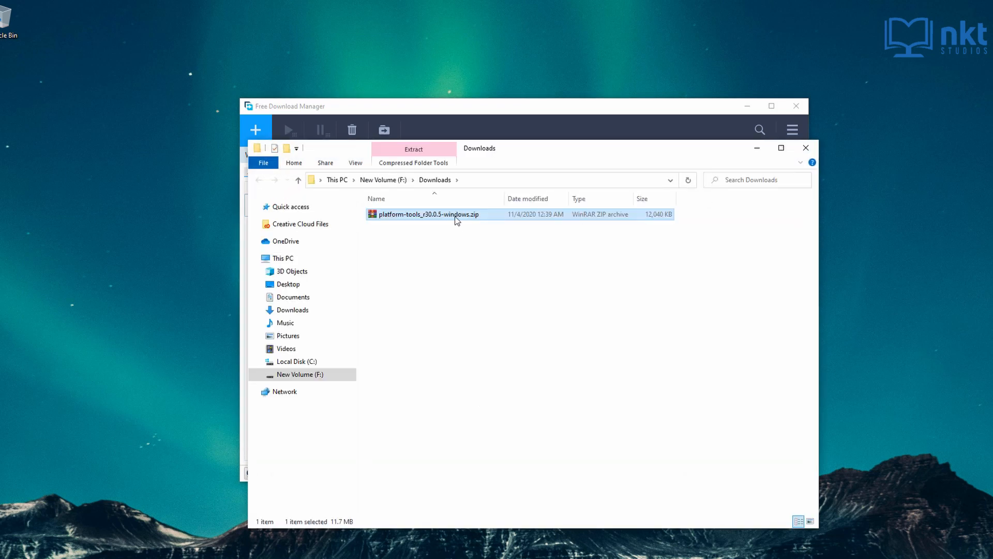
{"action": "right_click", "coordinate": [427, 213]}
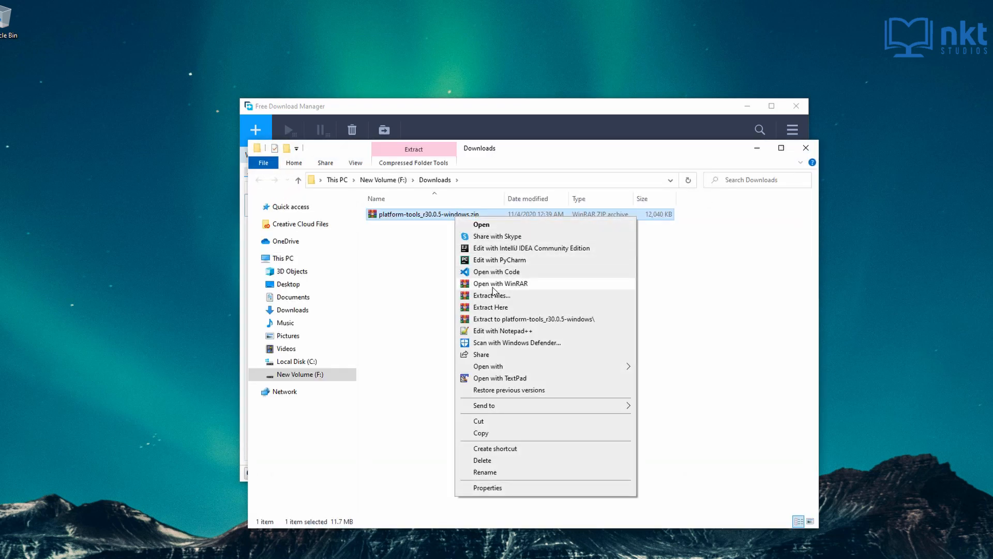
{"action": "left_click", "coordinate": [491, 307]}
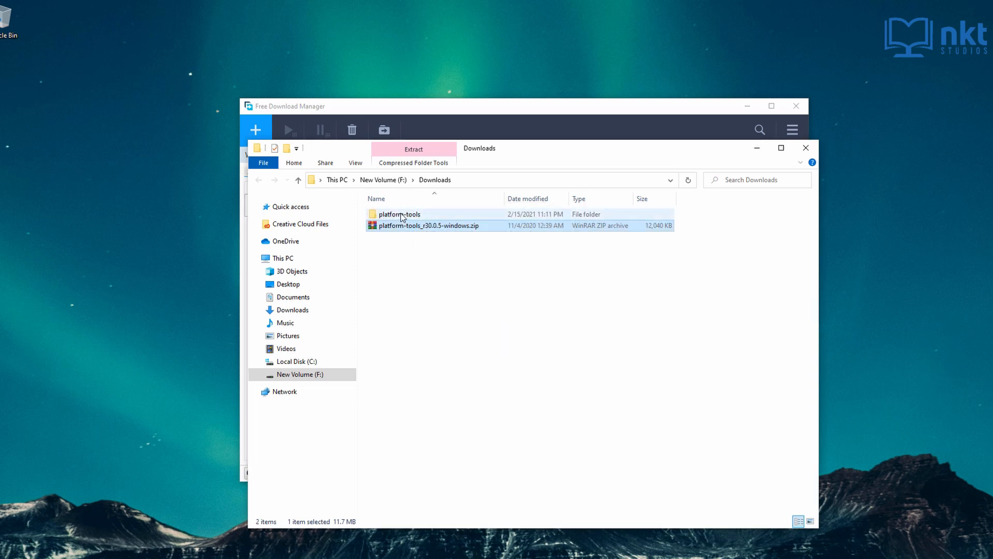
{"action": "left_click", "coordinate": [399, 214]}
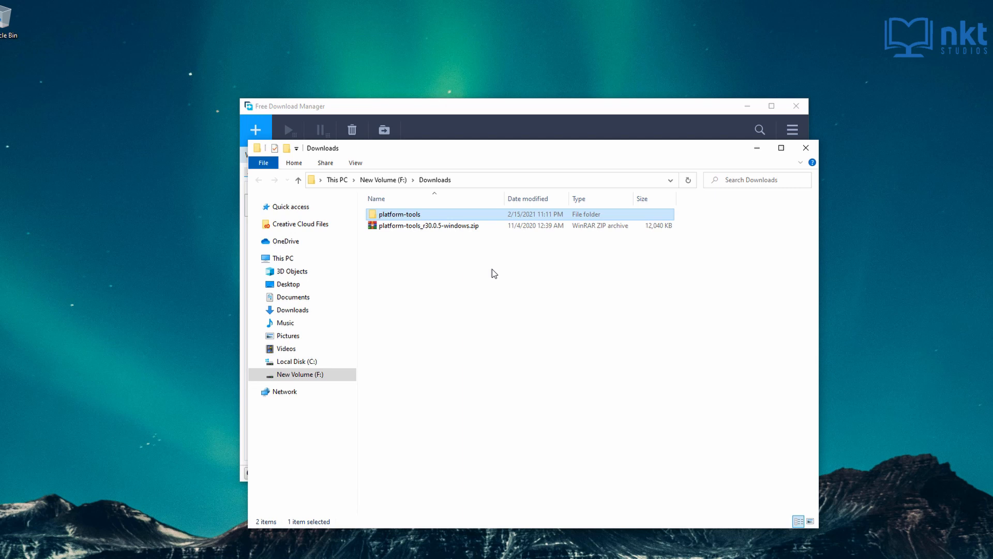
{"action": "mouse_move", "coordinate": [435, 220]}
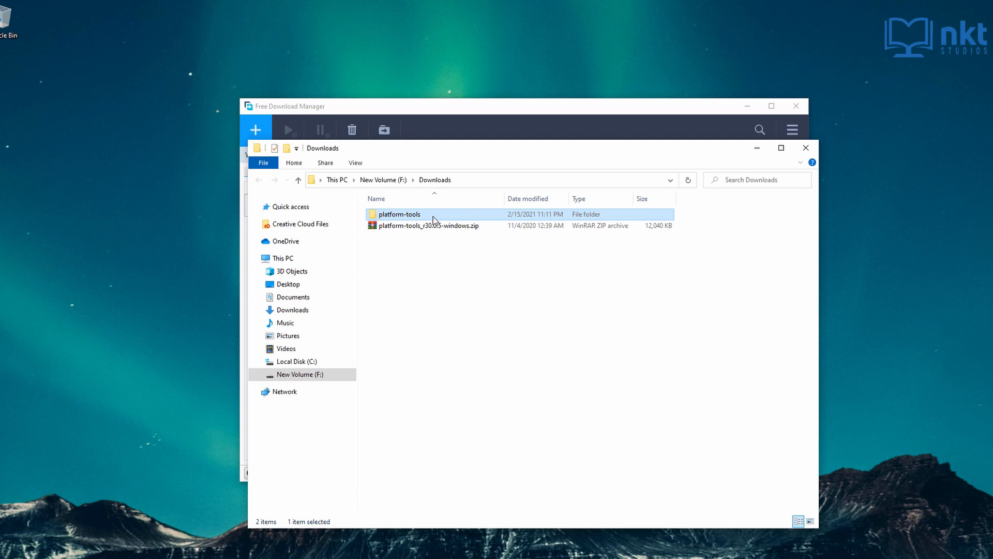
Move the platform-tools files, including adb.exe and fastboot.exe, into a new C:\adb folder
{"action": "double_click", "coordinate": [398, 213]}
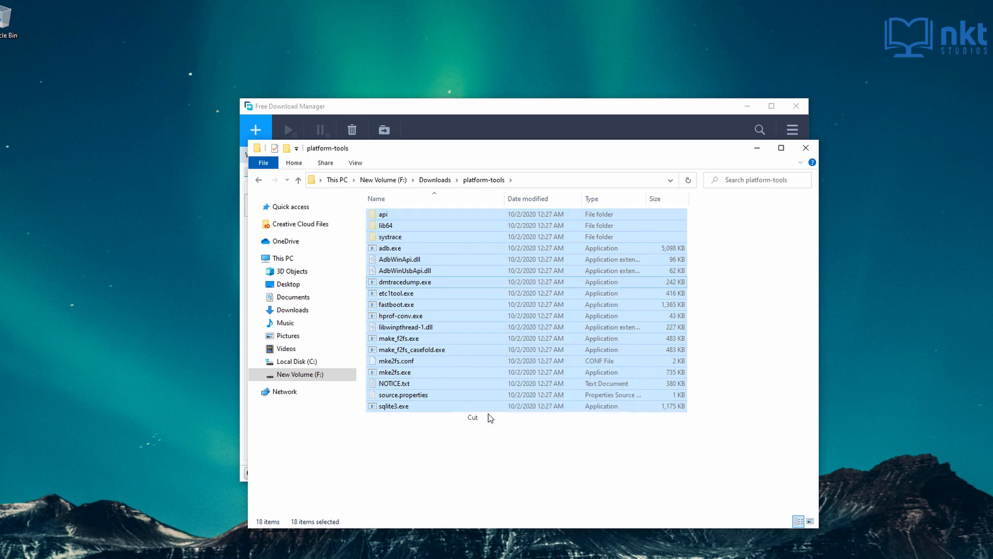
{"action": "left_click", "coordinate": [297, 361]}
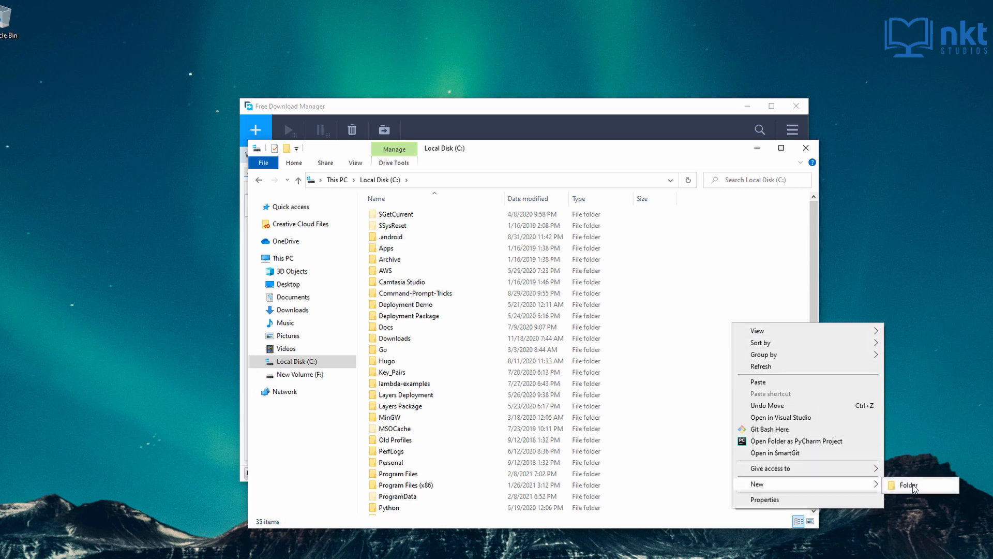
{"action": "left_click", "coordinate": [908, 484]}
{"action": "type", "text": "adb"}
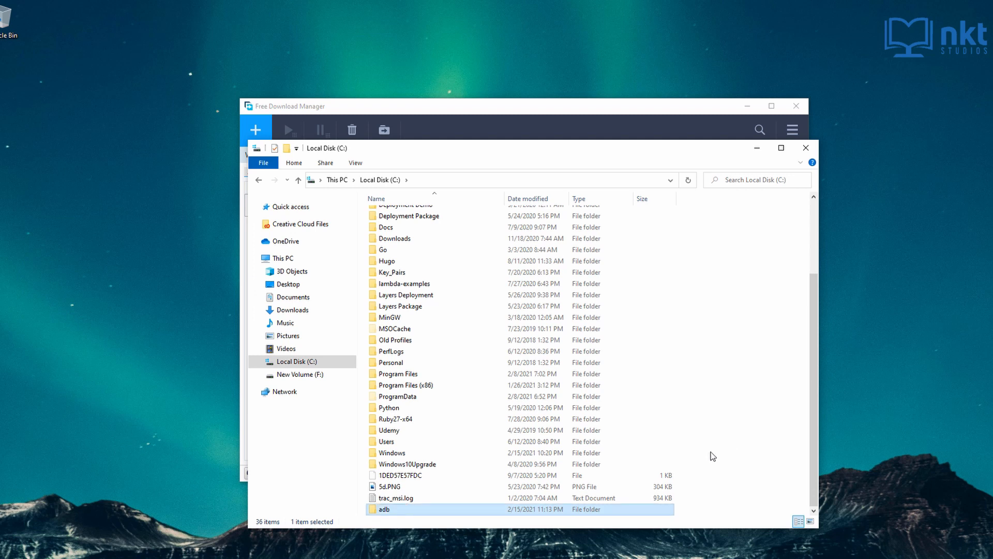
{"action": "double_click", "coordinate": [382, 508]}
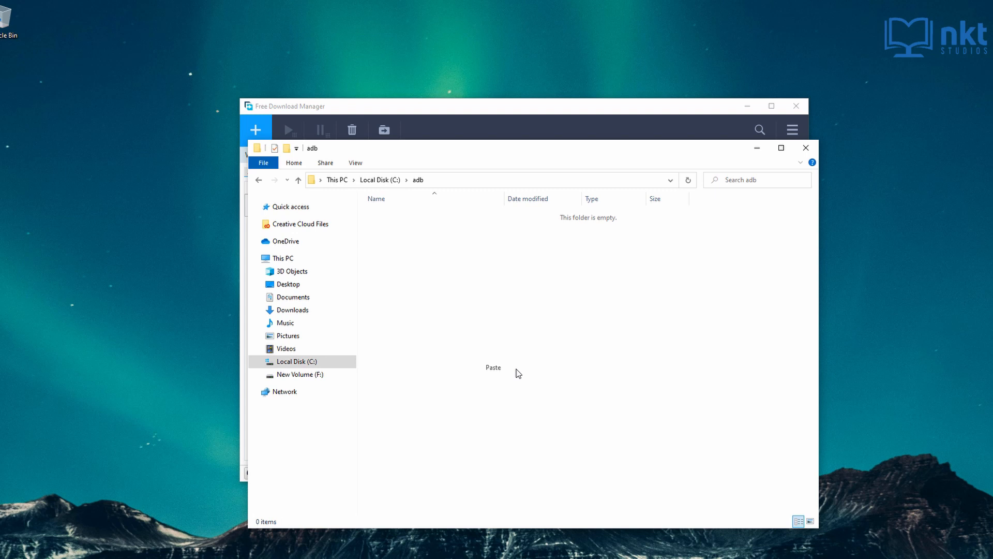
{"action": "left_click", "coordinate": [493, 367]}
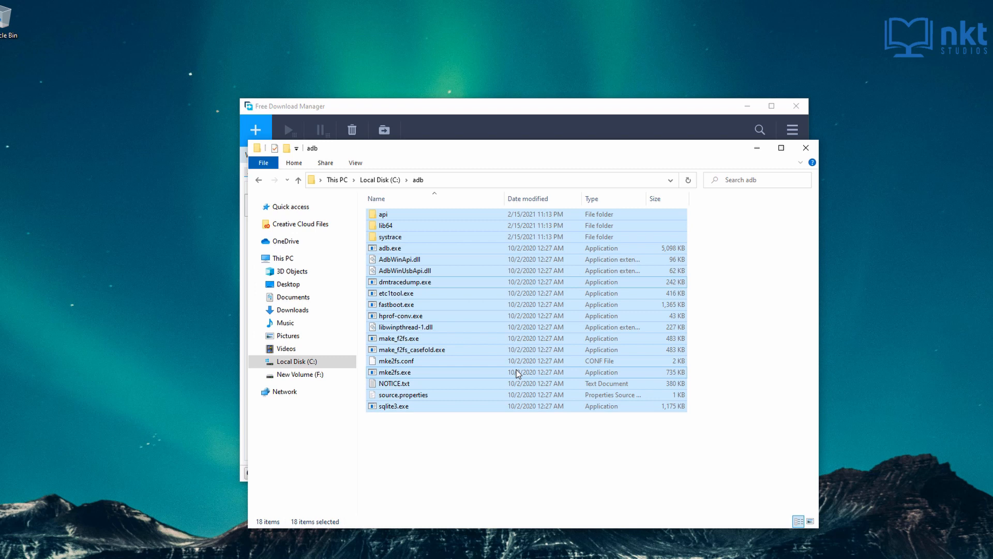
{"action": "mouse_move", "coordinate": [523, 446]}
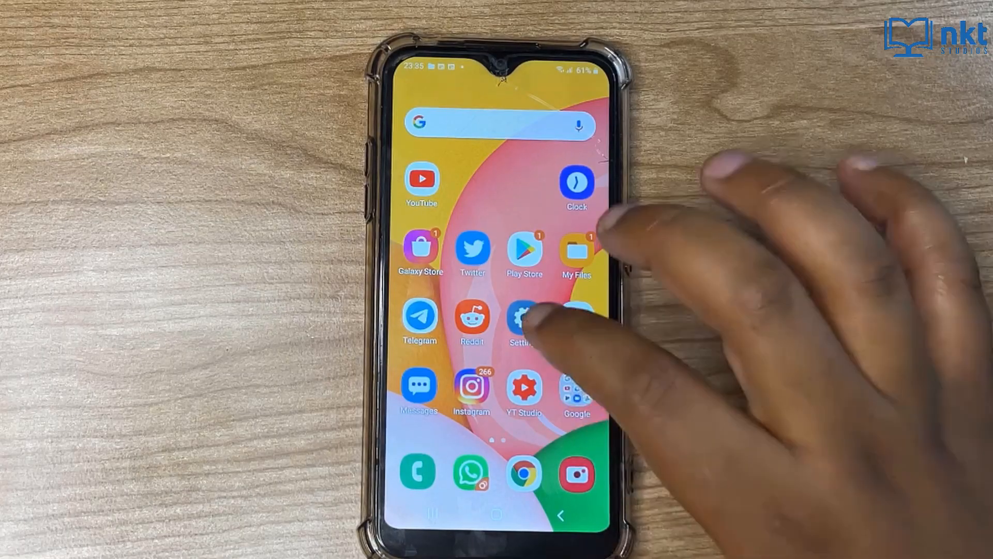
Go to Settings > About phone > Software information showing the build number
{"action": "left_click", "coordinate": [523, 315]}
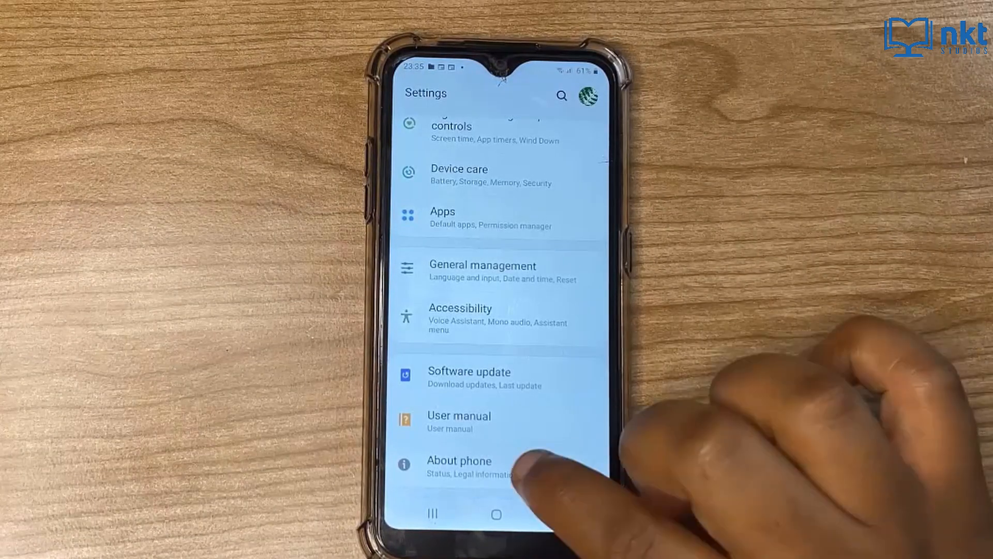
{"action": "left_click", "coordinate": [459, 467]}
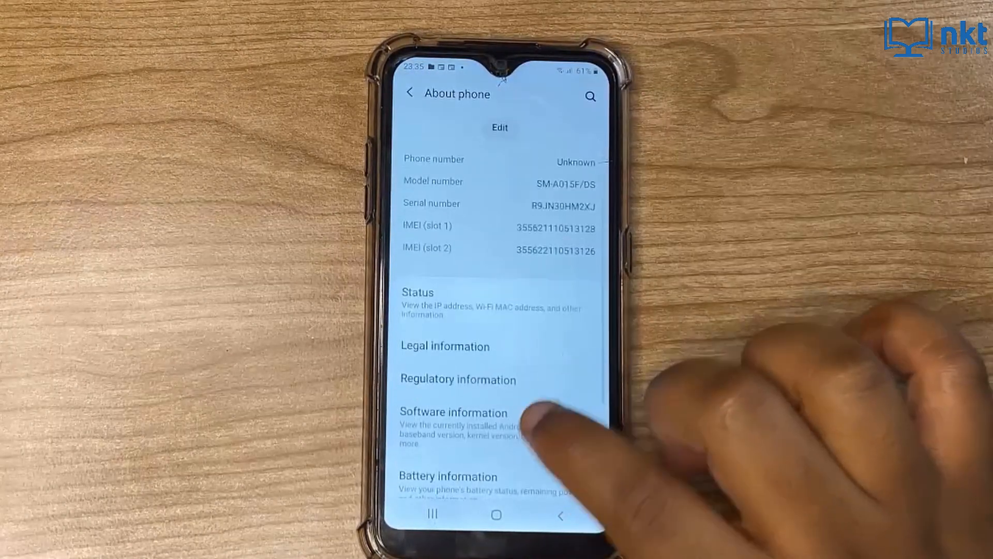
{"action": "left_click", "coordinate": [452, 412]}
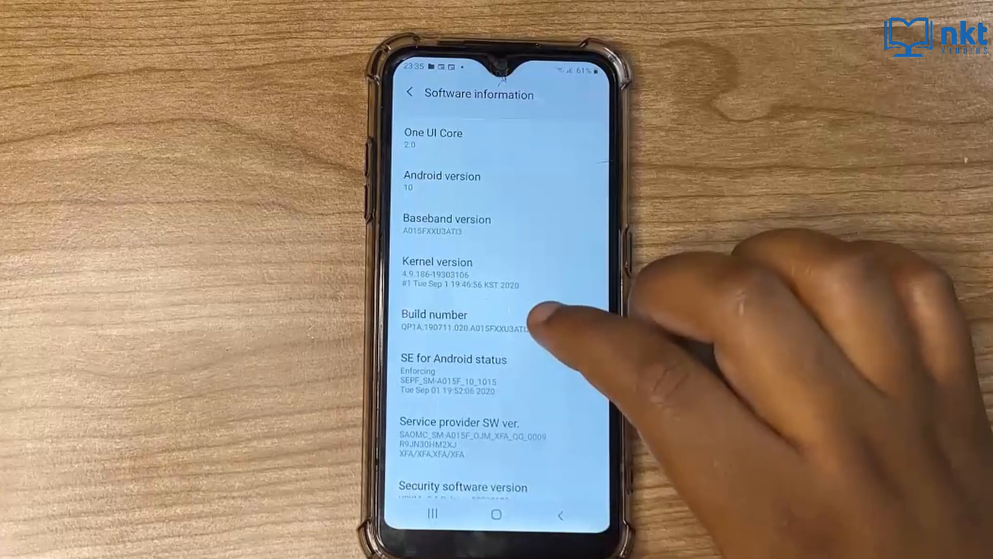
Tap Build number repeatedly to enable developer mode
{"action": "left_click", "coordinate": [465, 323]}
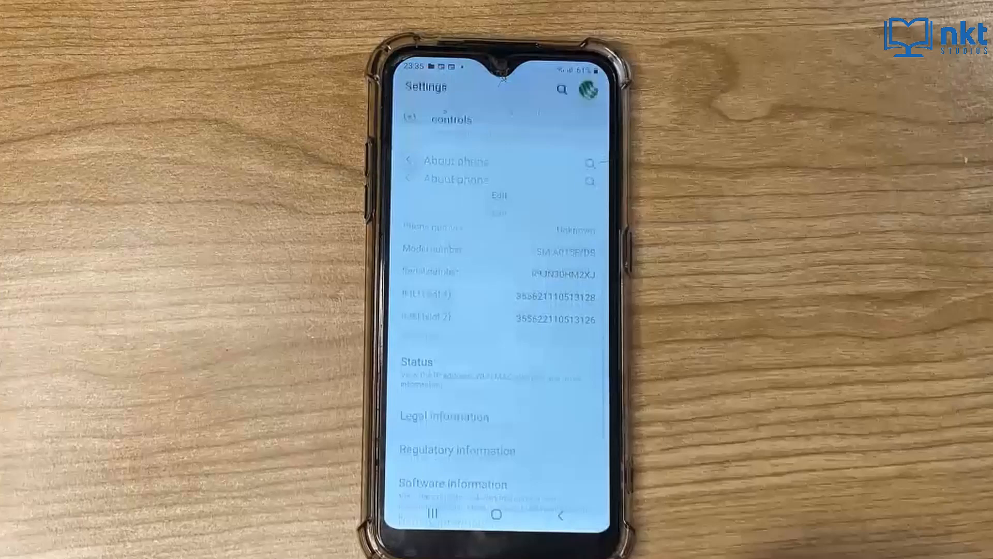
Return to the Settings list, scroll down and enter Developer options
{"action": "left_click", "coordinate": [559, 515]}
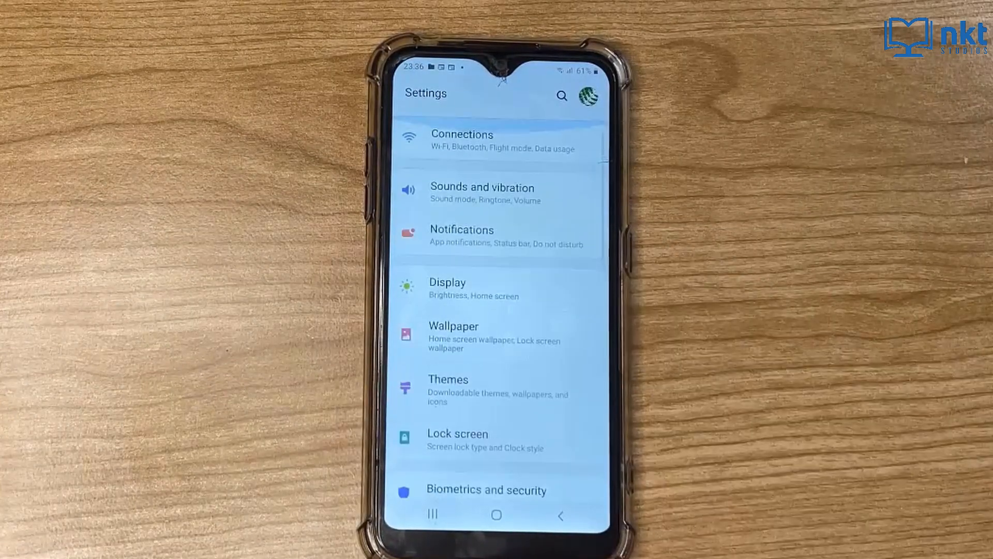
{"action": "scroll", "scroll_direction": "up", "scroll_amount": 3}
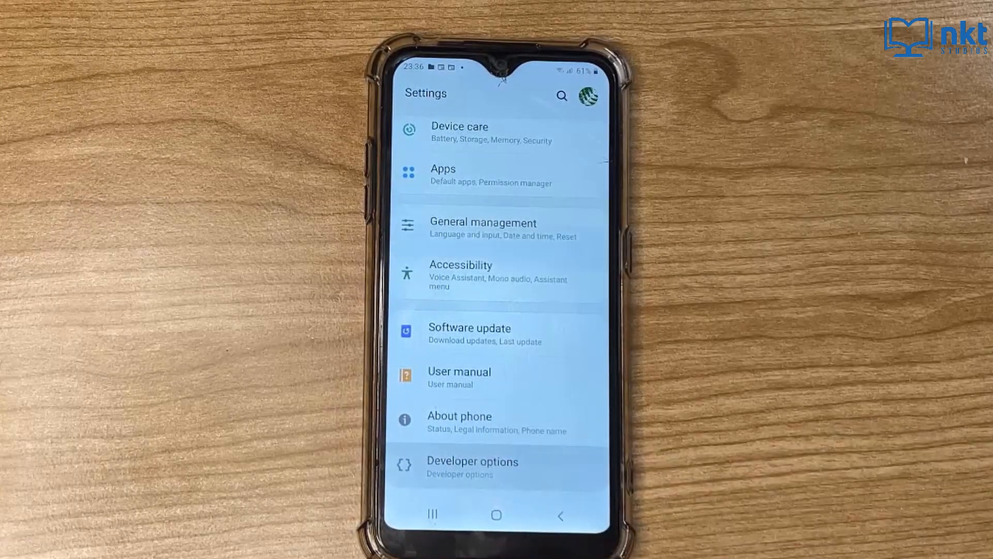
{"action": "left_click", "coordinate": [472, 468]}
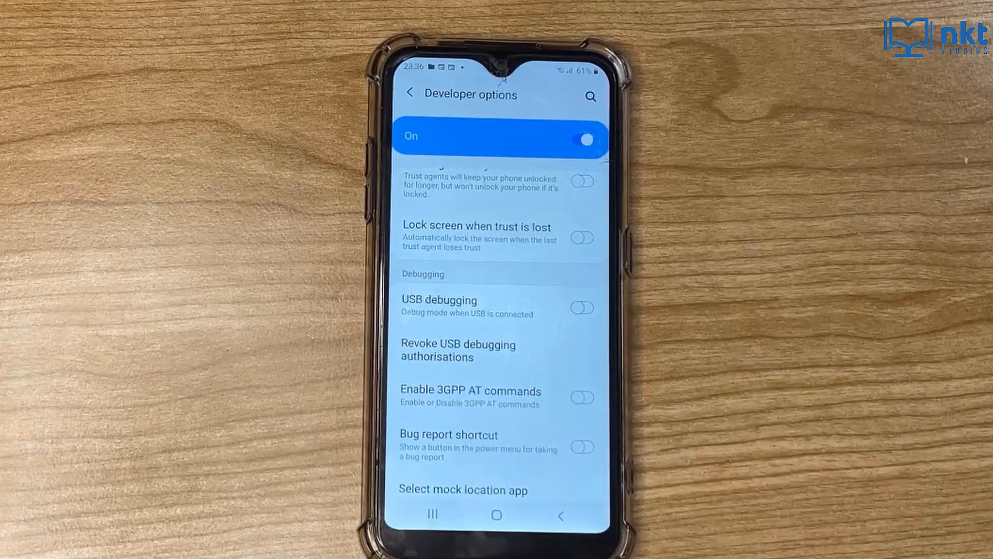
{"action": "left_click", "coordinate": [580, 307]}
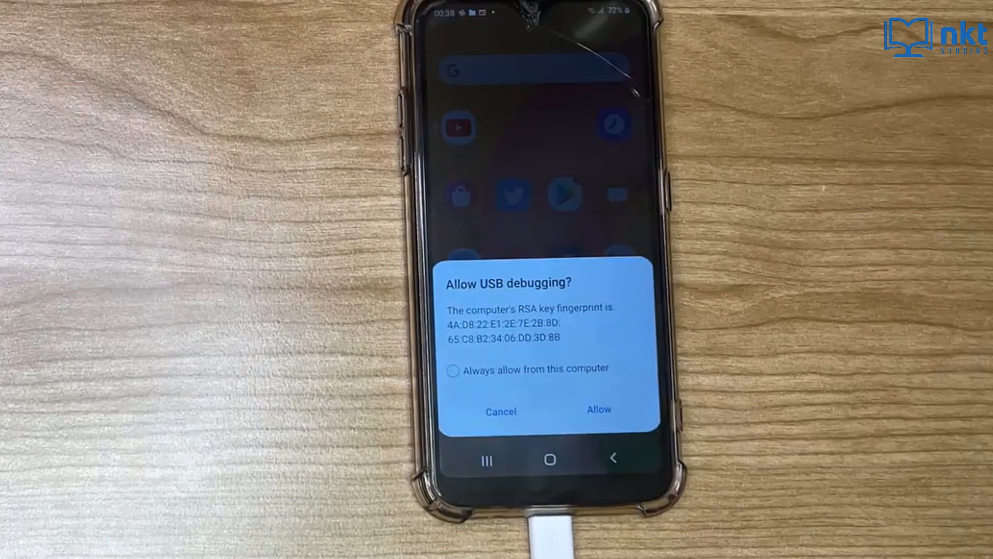
Allow USB debugging for this computer on the phone prompt
{"action": "left_click", "coordinate": [452, 371]}
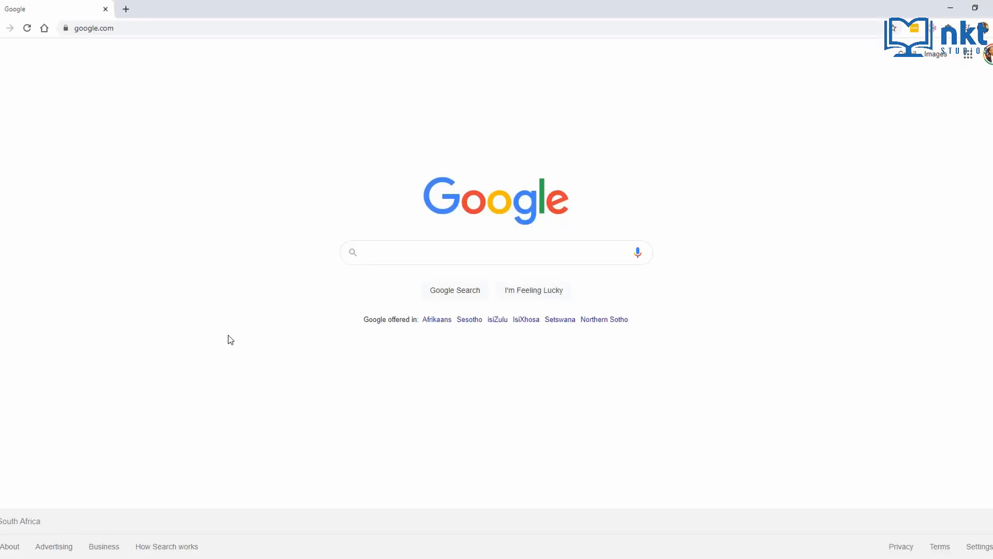
Go to chrome://inspect/#devices and check that SM-A015F appears under Remote Target
{"action": "left_click", "coordinate": [89, 28]}
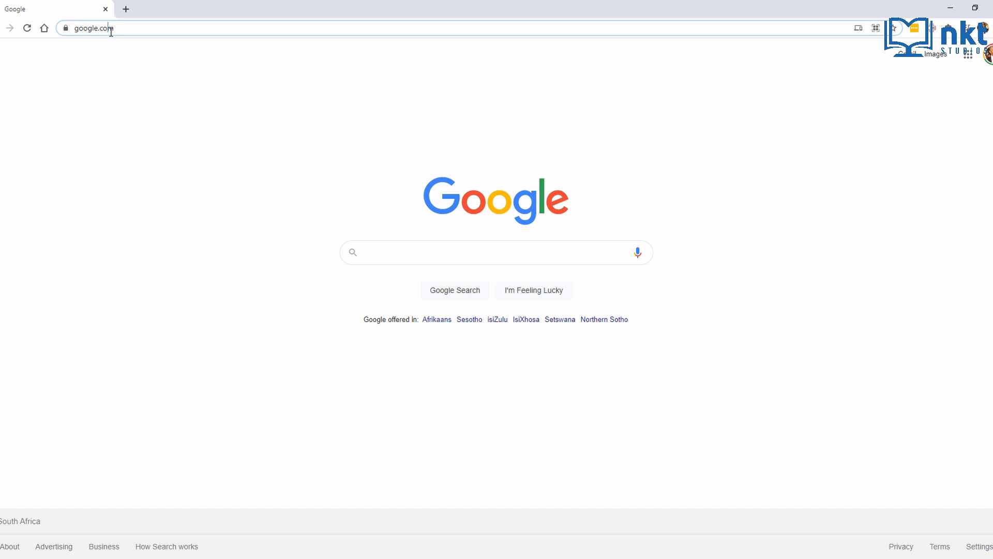
{"action": "type", "text": "chrome://inspect/#devices"}
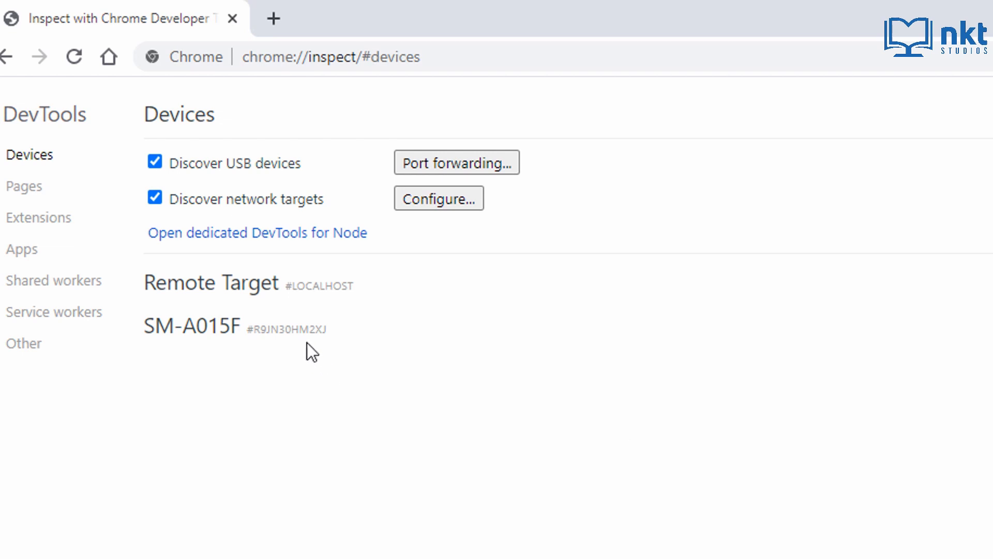
{"action": "double_click", "coordinate": [288, 328]}
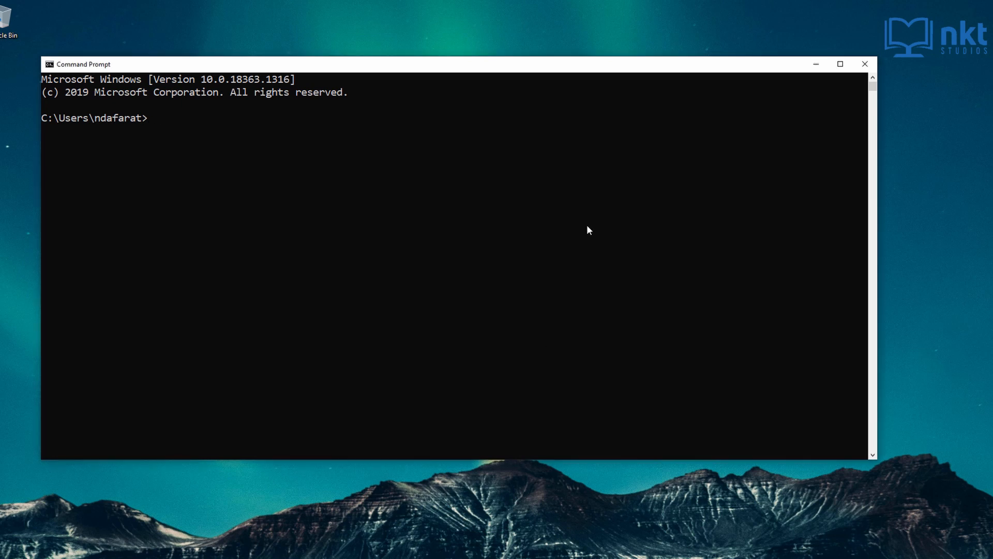
Change the Command Prompt directory to C:\adb
{"action": "type", "text": "cd"}
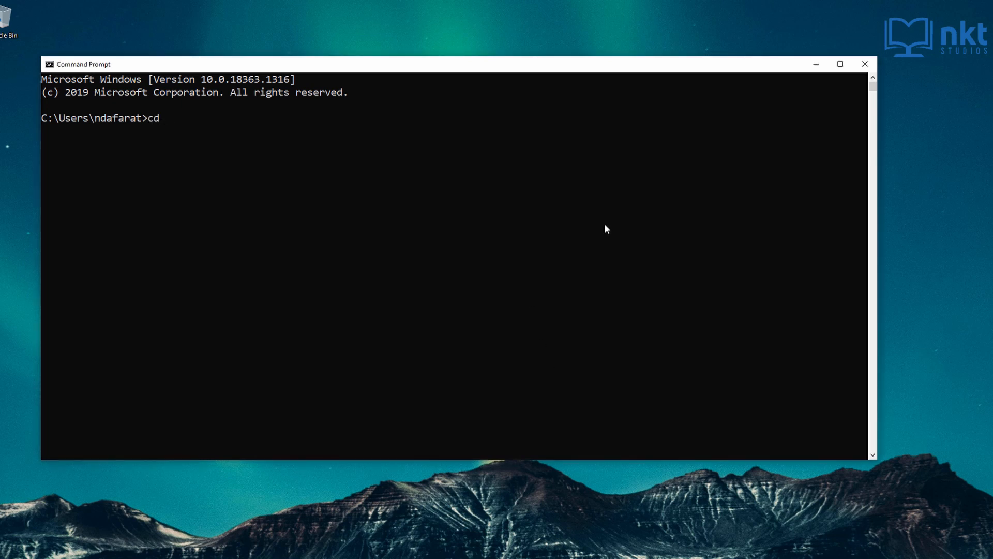
{"action": "type", "text": "C:"}
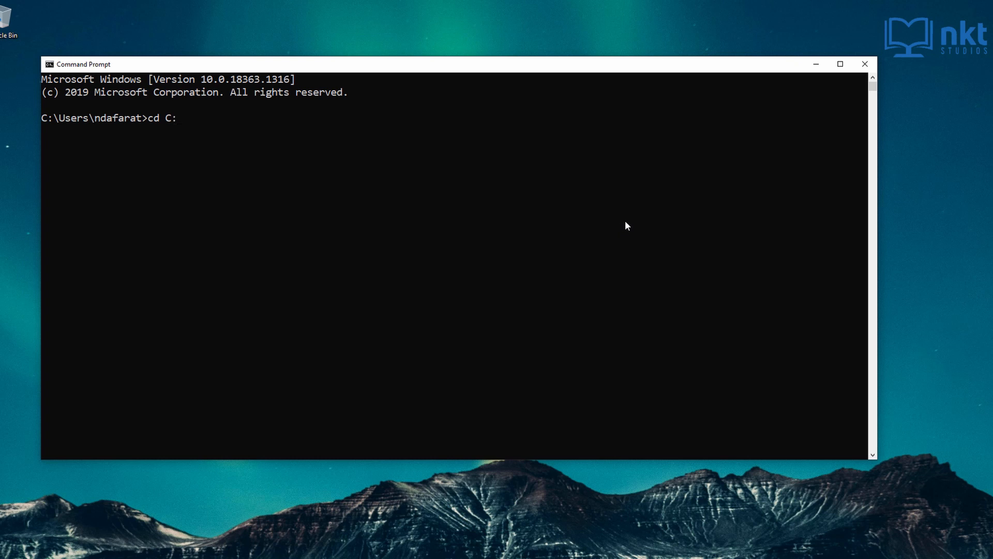
{"action": "type", "text": "\\ad"}
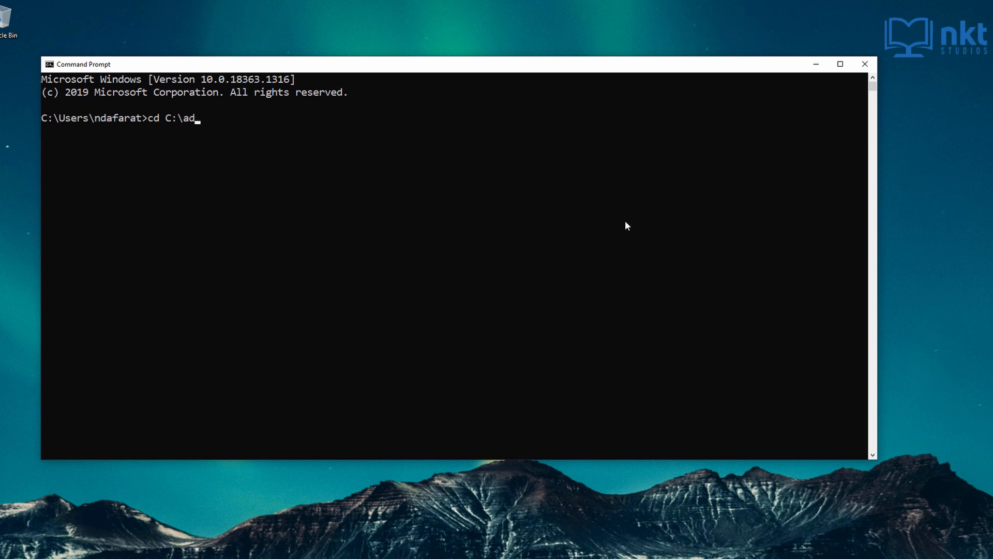
{"action": "type", "text": "b"}
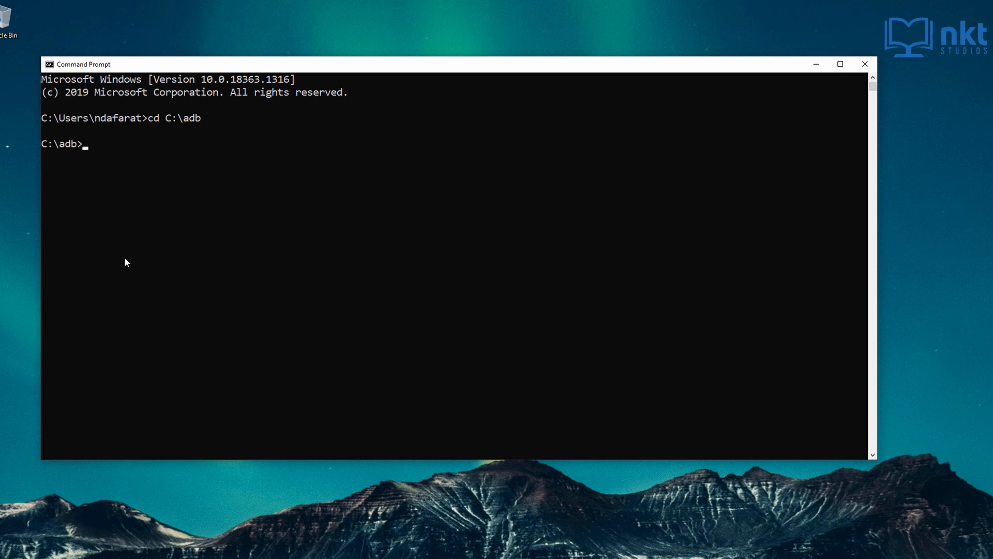
{"action": "mouse_move", "coordinate": [311, 243]}
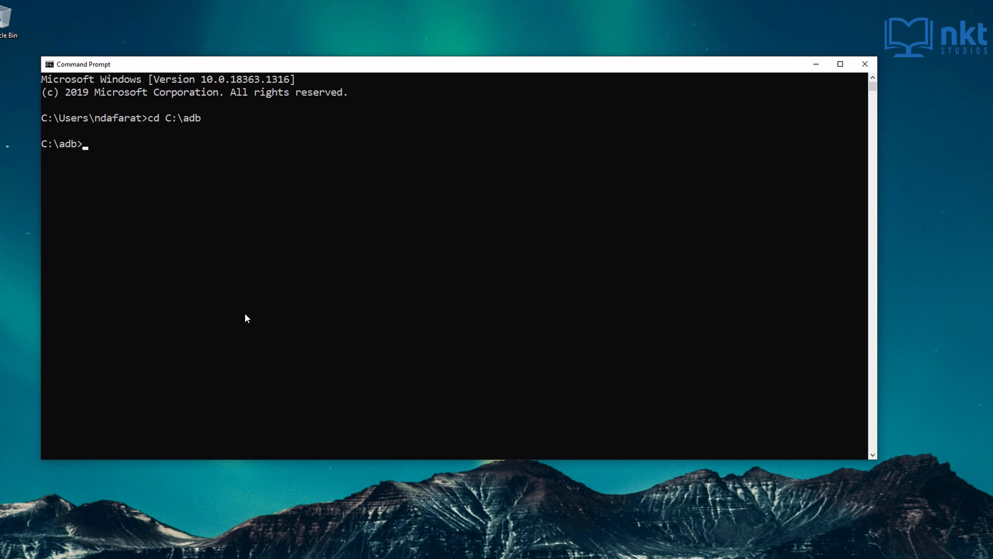
Run adb devices to list the phone's serial with status device
{"action": "type", "text": "adb d"}
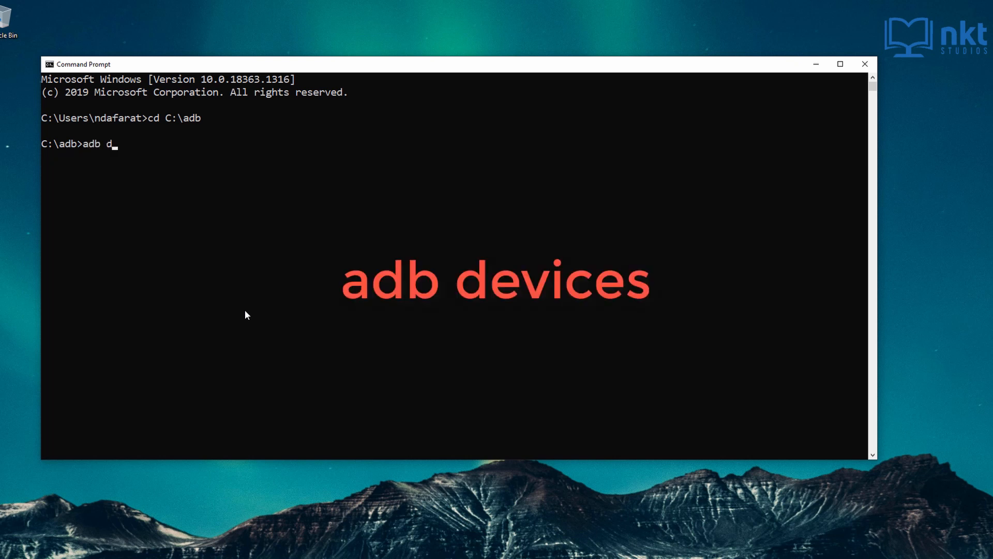
{"action": "type", "text": "evice"}
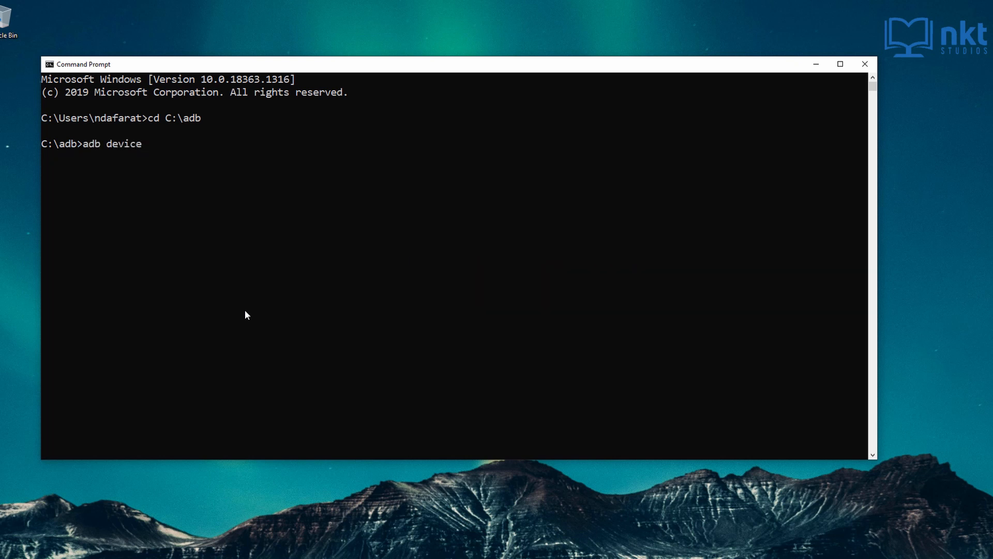
{"action": "key", "text": "Return"}
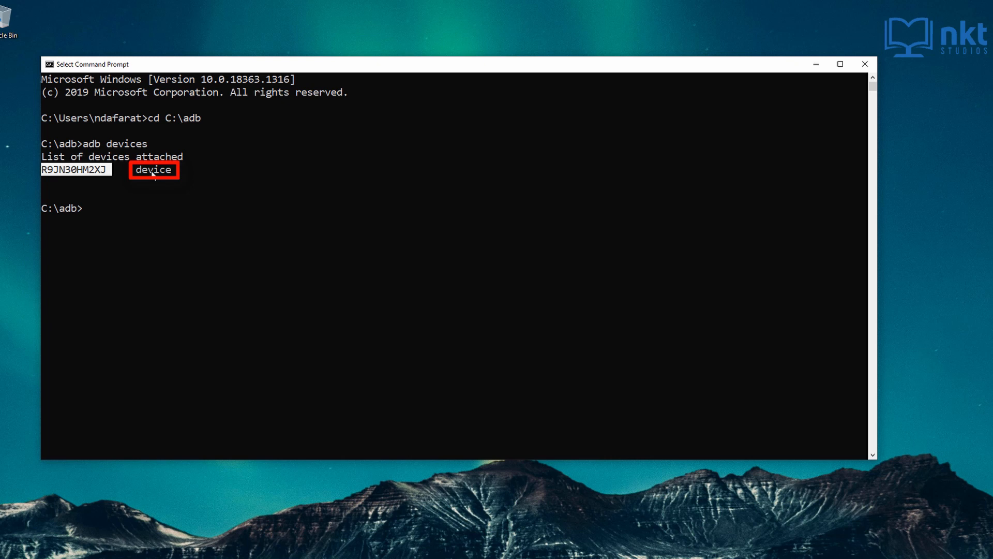
{"action": "mouse_move", "coordinate": [200, 227]}
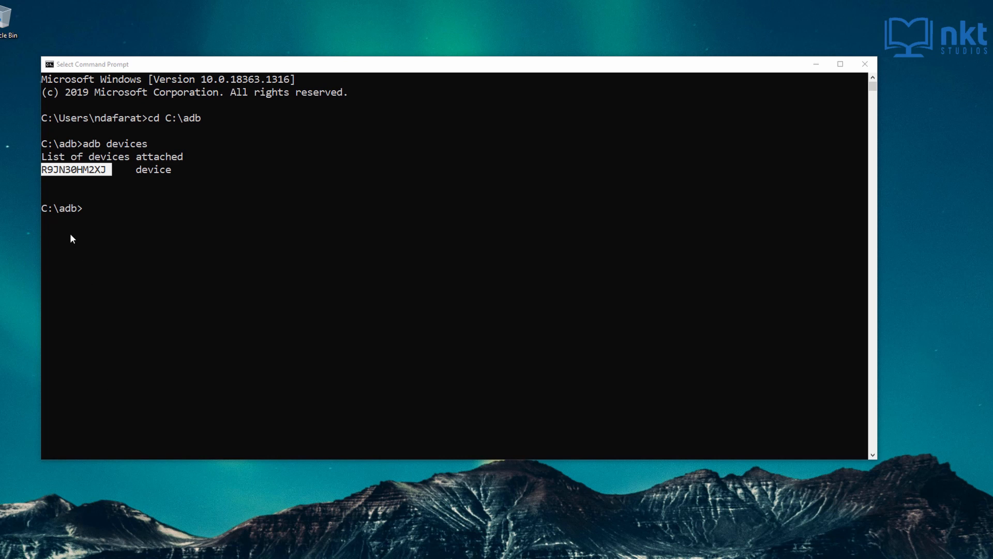
{"action": "mouse_move", "coordinate": [98, 236]}
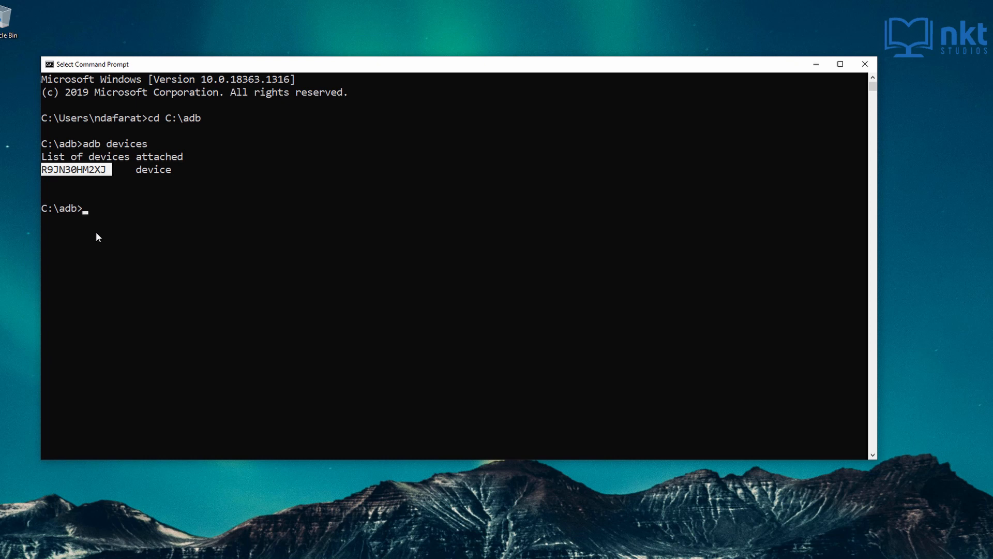
{"action": "mouse_move", "coordinate": [276, 47]}
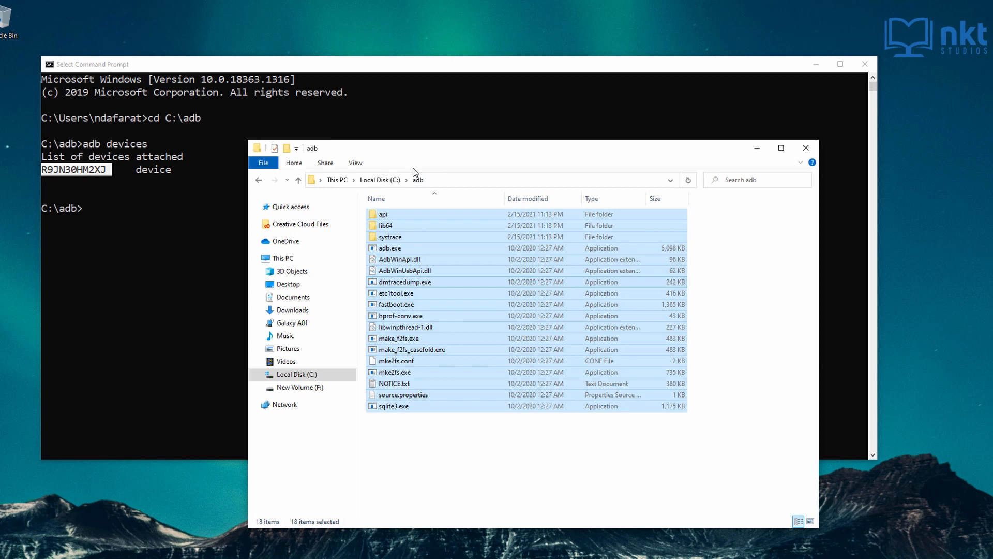
Copy the adb folder path and add C:\adb as a new user Path entry, saving both dialogs
{"action": "right_click", "coordinate": [355, 180]}
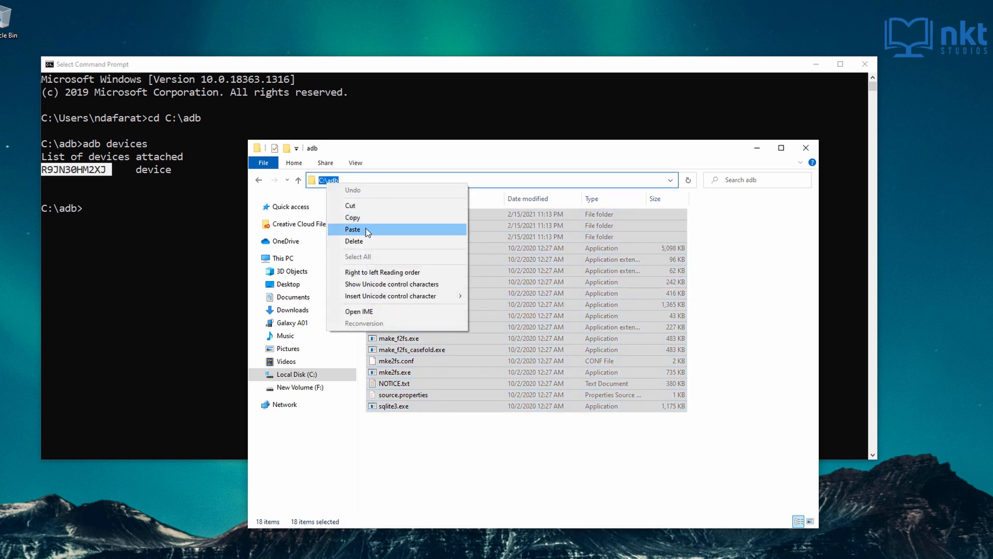
{"action": "left_click", "coordinate": [325, 446]}
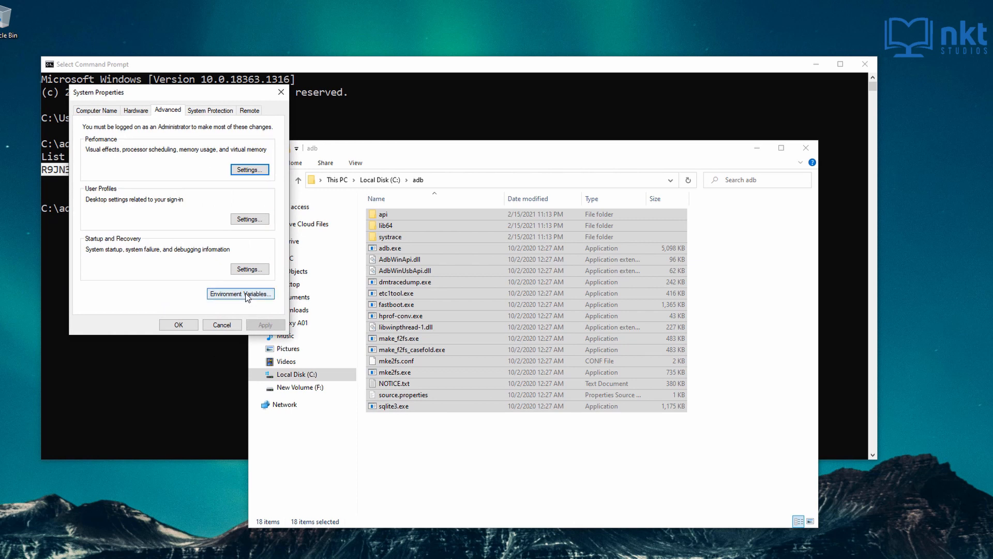
{"action": "left_click", "coordinate": [240, 293]}
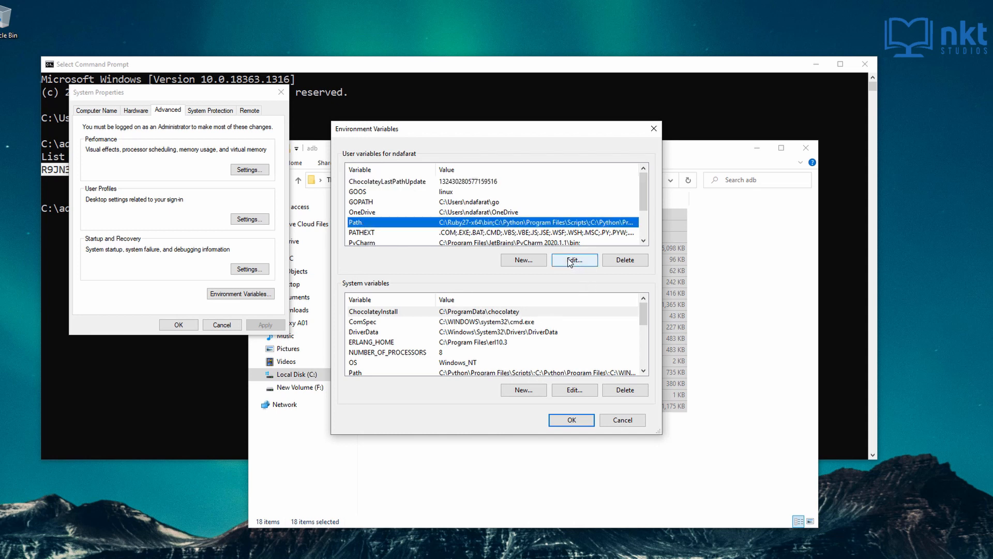
{"action": "left_click", "coordinate": [574, 259]}
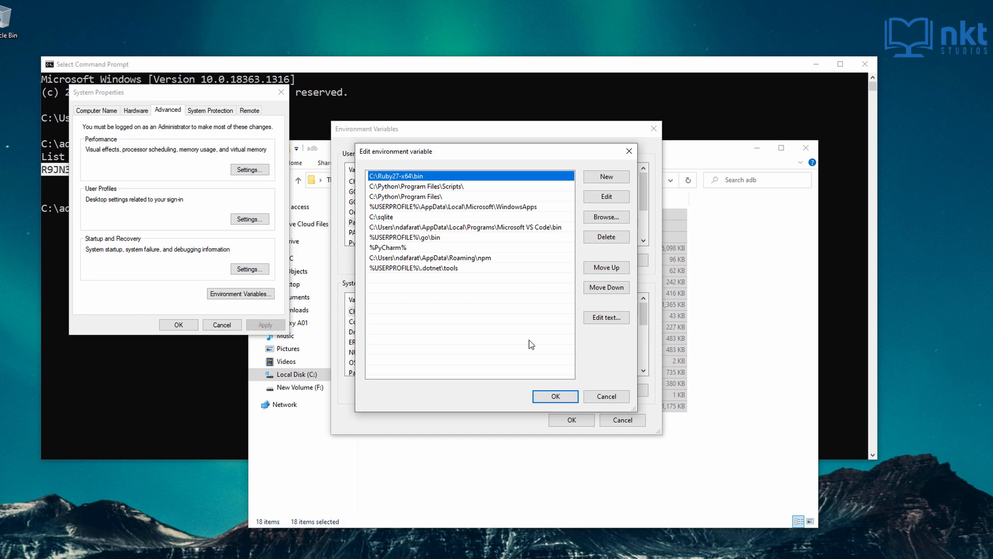
{"action": "left_click", "coordinate": [604, 176]}
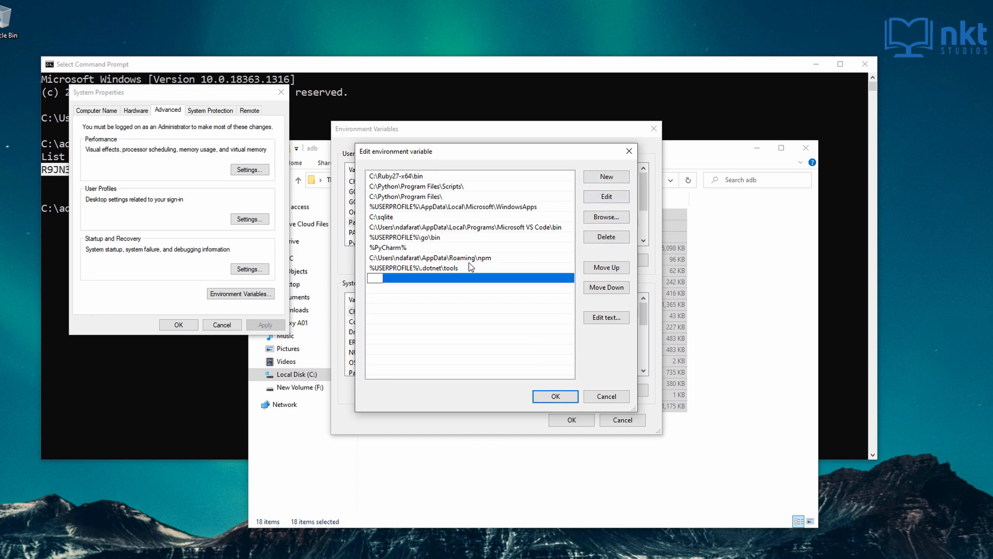
{"action": "type", "text": "C:\\adb"}
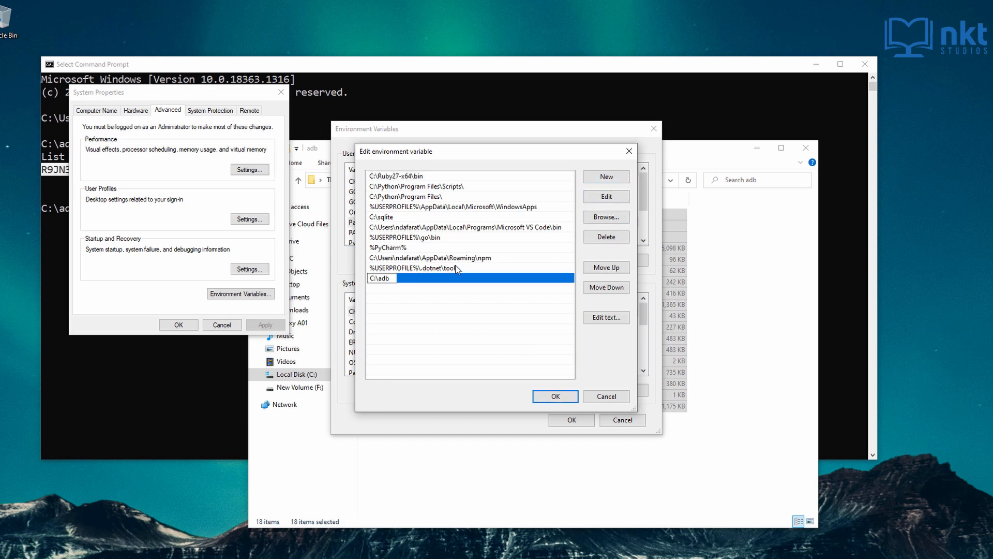
{"action": "left_click", "coordinate": [554, 396]}
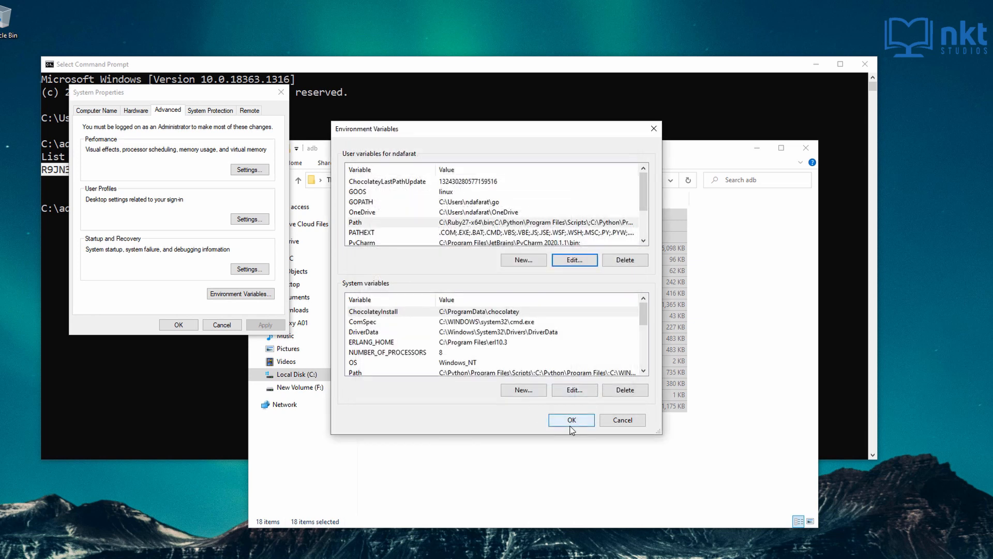
{"action": "left_click", "coordinate": [569, 420]}
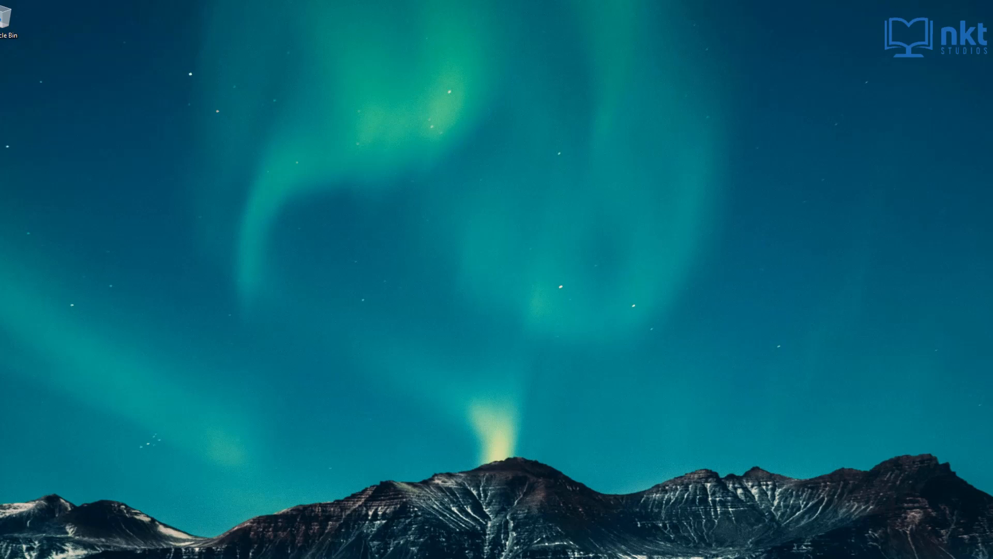
Open a new Command Prompt via cmd search and begin typing adb devices
{"action": "type", "text": "cm"}
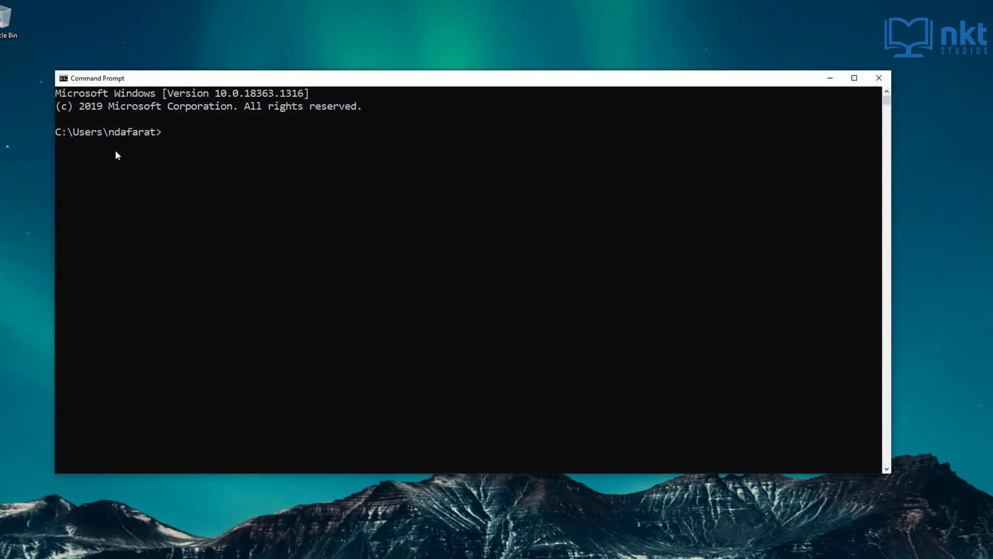
{"action": "mouse_move", "coordinate": [186, 330]}
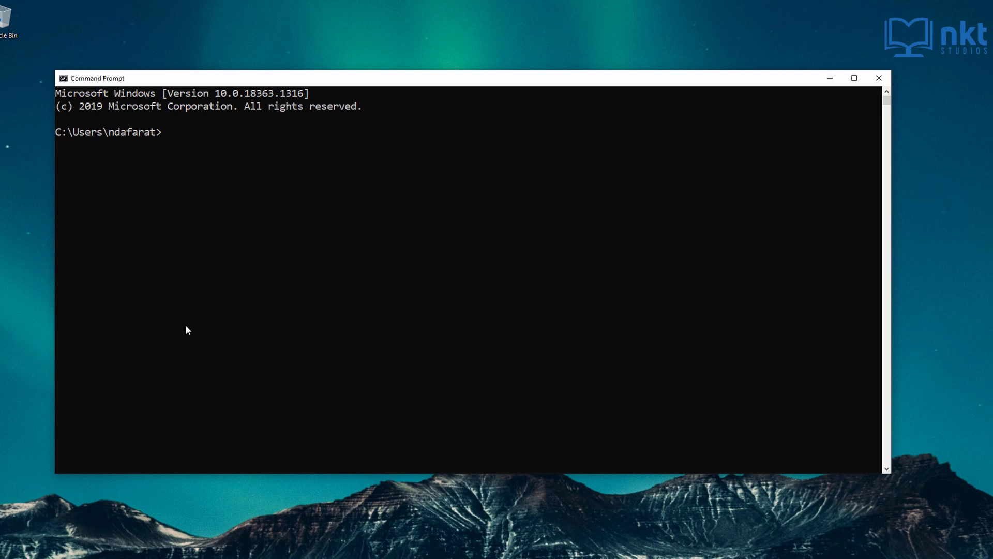
{"action": "type", "text": "adb d"}
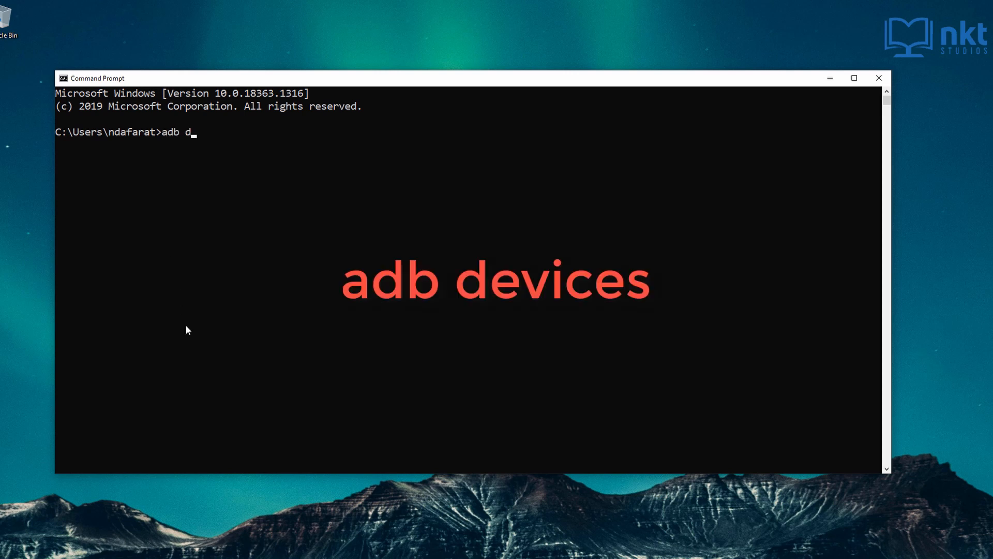